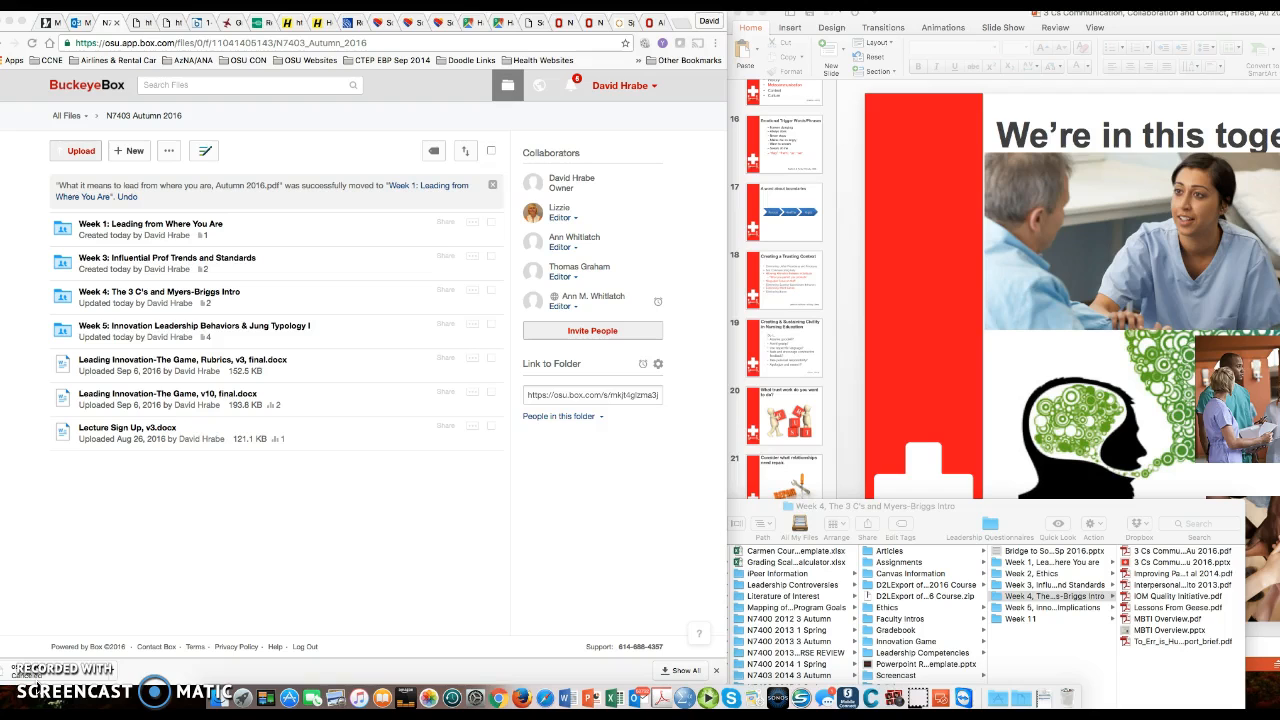
mouse_move(332, 654)
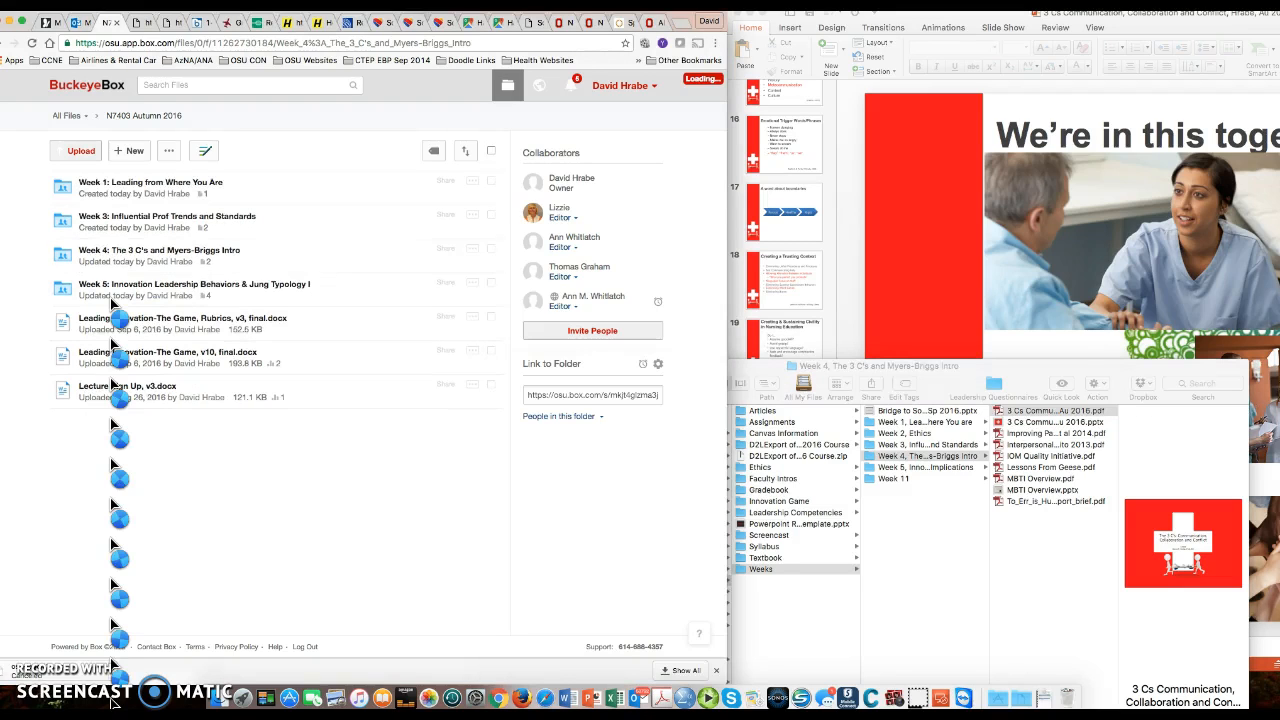
- Upload the 3 Cs Communication, Collaboration and Conflict PDF into the Week 4 folder
click(158, 250)
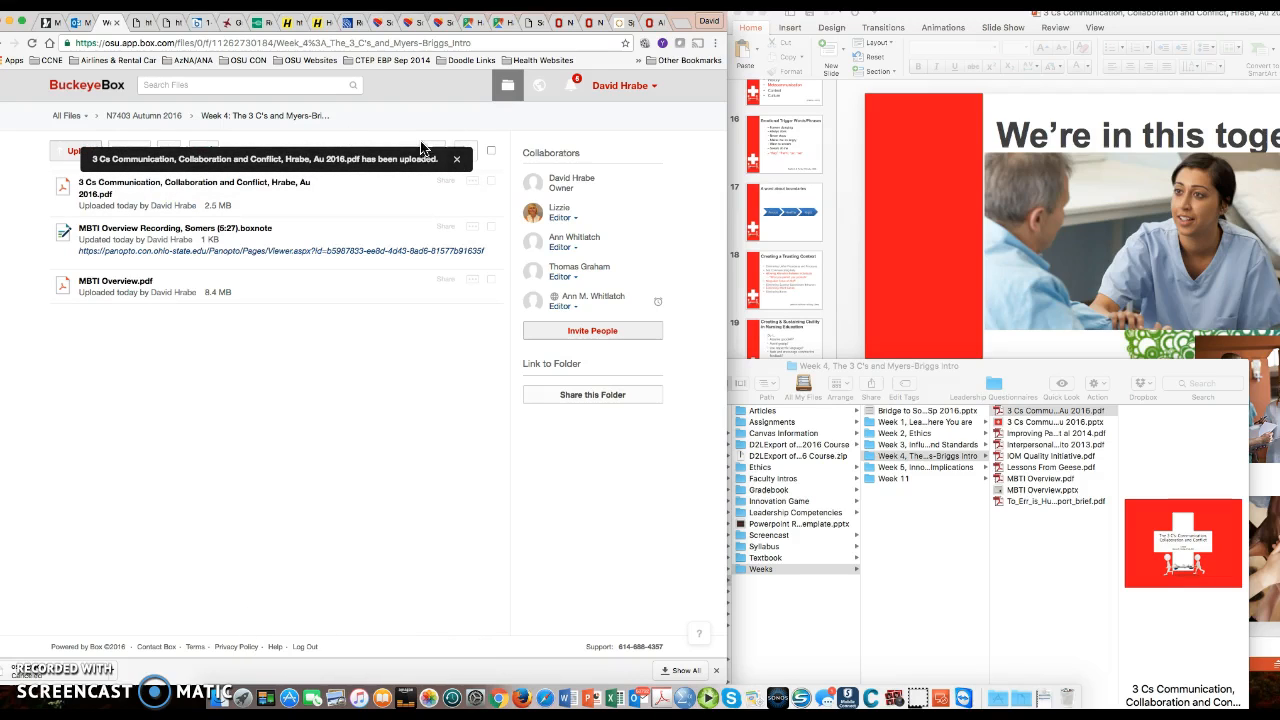
click(456, 160)
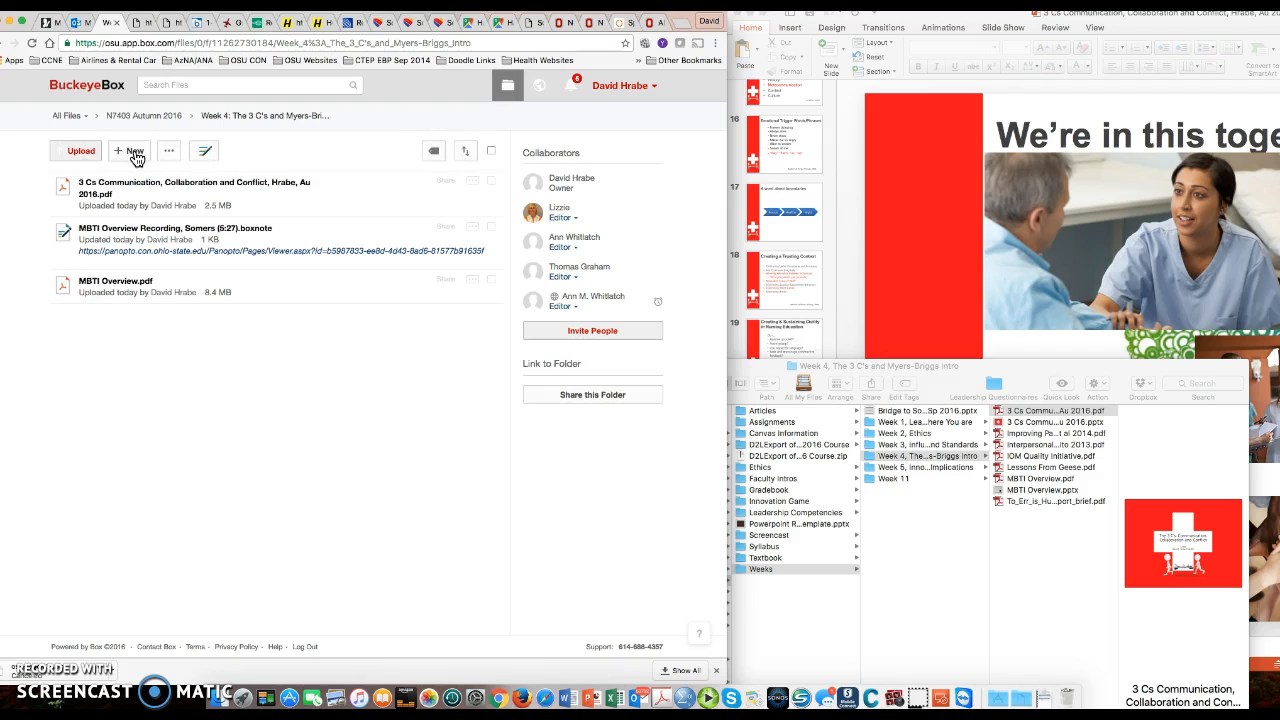
- Start a Box Note named '3 Cs Communication, Collaboration, Conflict, Hrabe (23:00)' with a description field
click(128, 150)
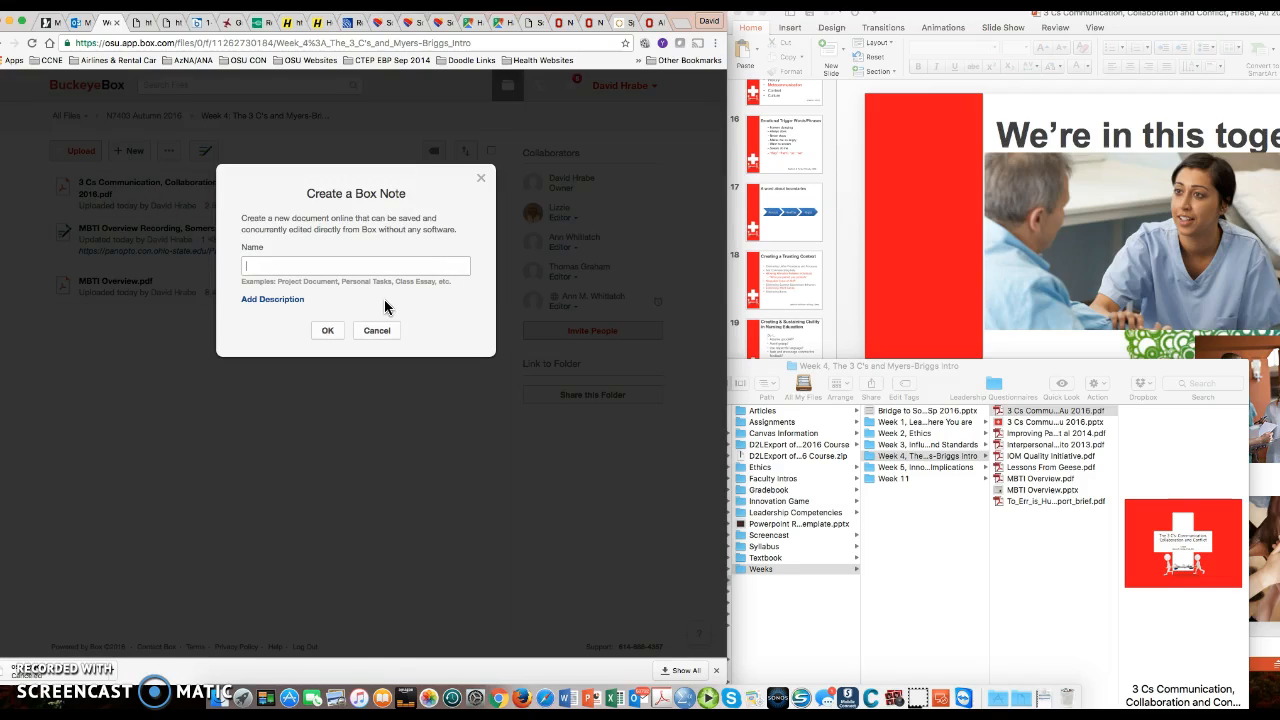
text(3 Cs Commu)
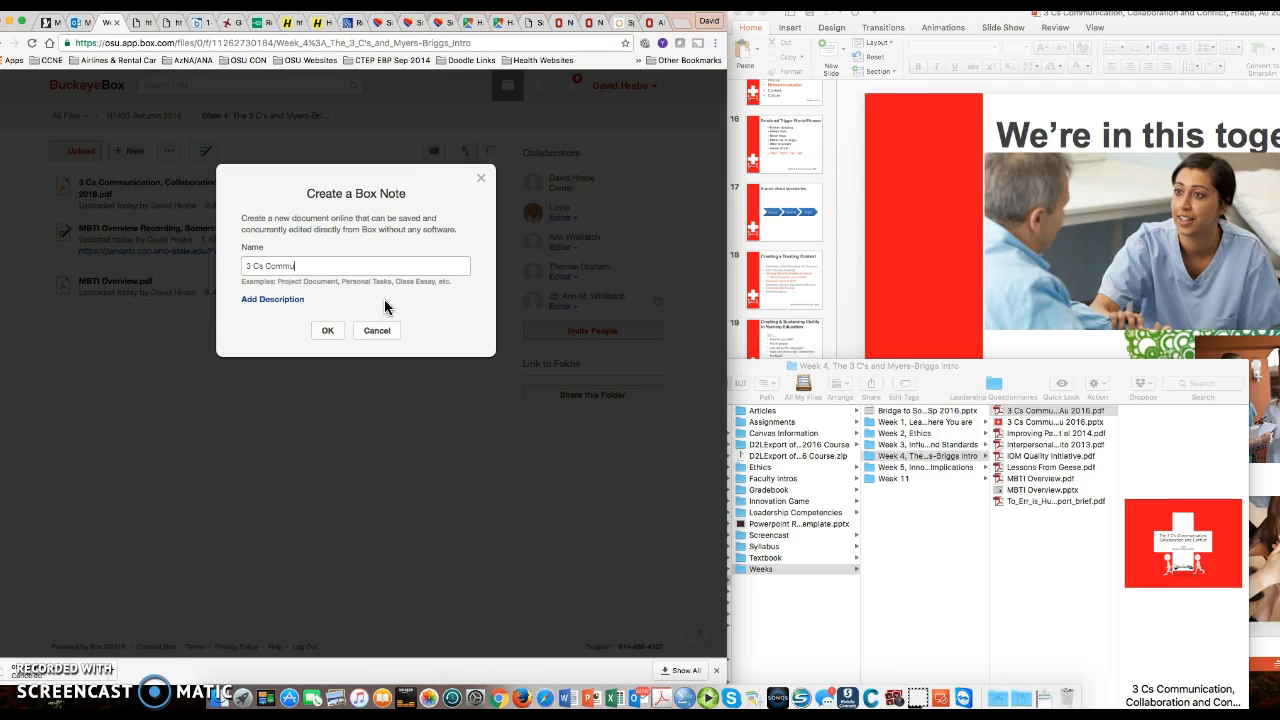
text(nication)
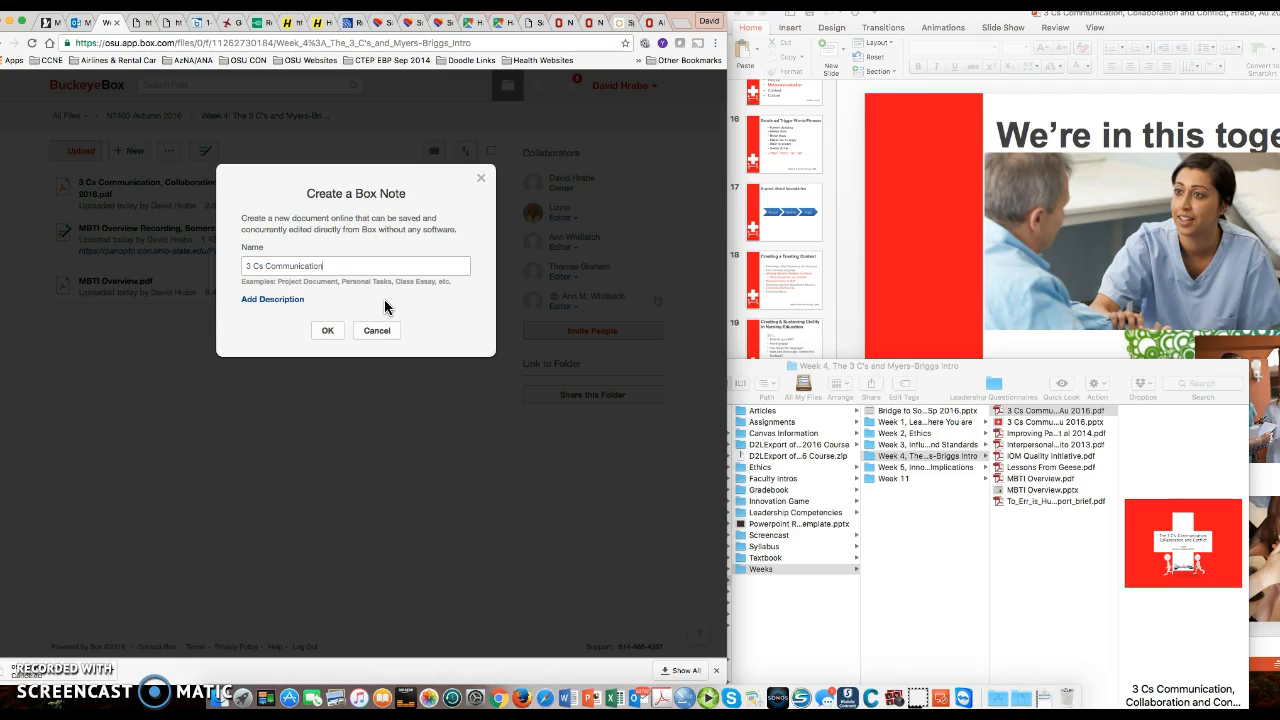
text(, Collaboration, Conflict,)
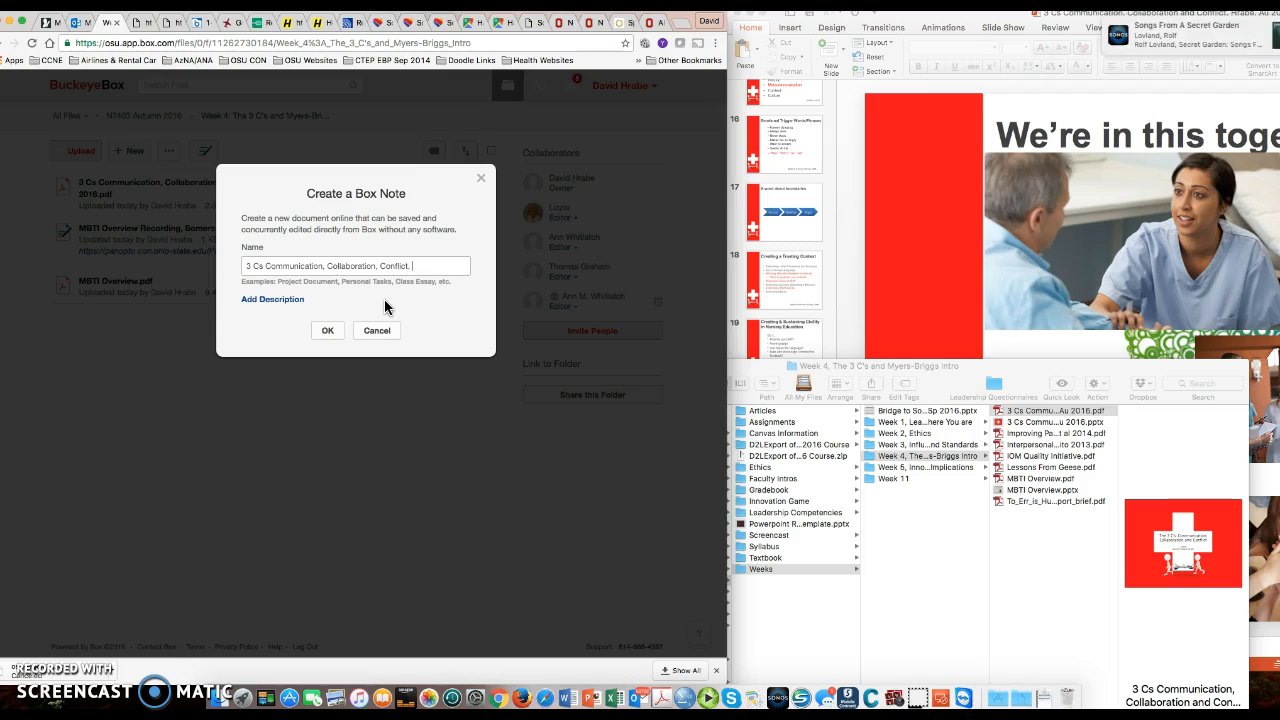
text(Hrabe ()
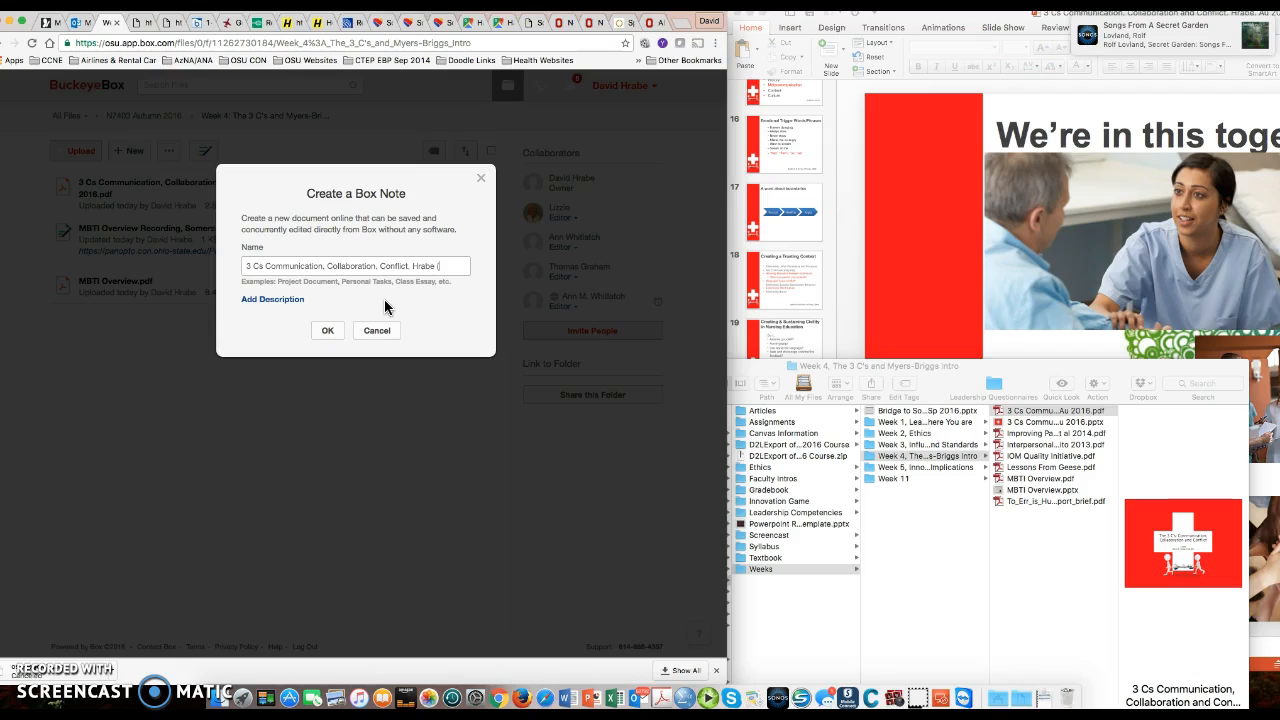
text(23:)
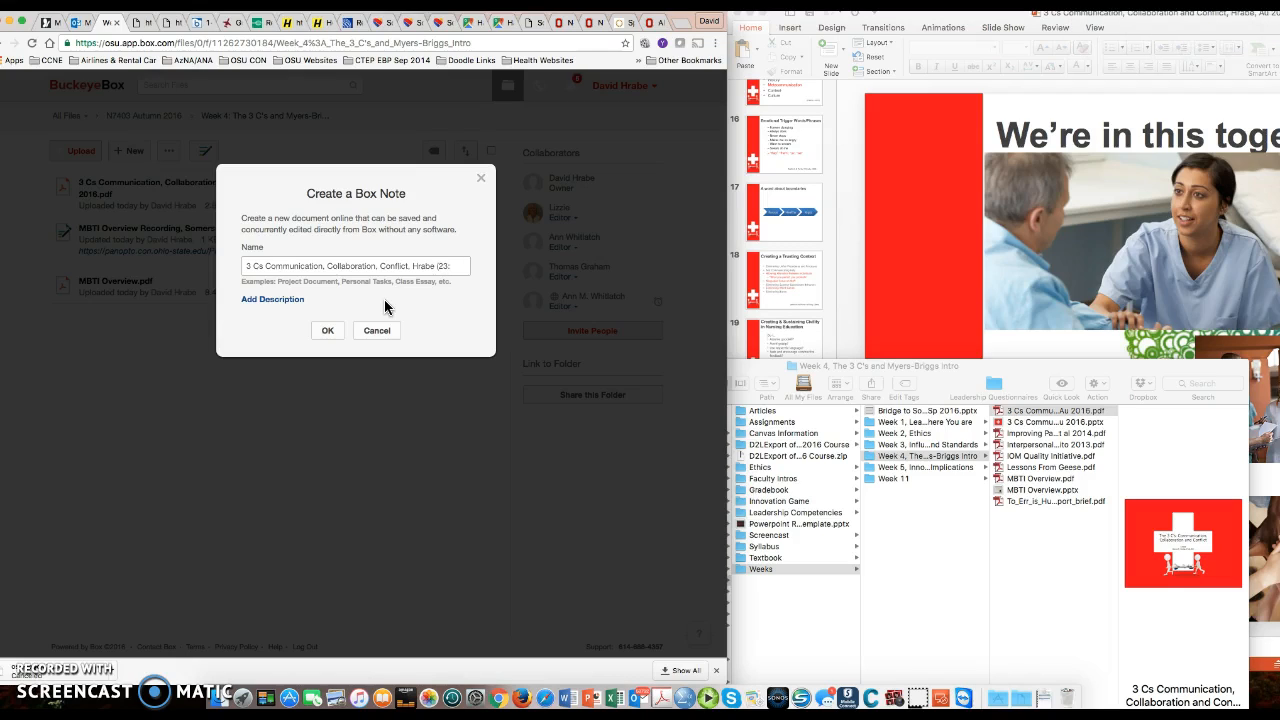
text(00)
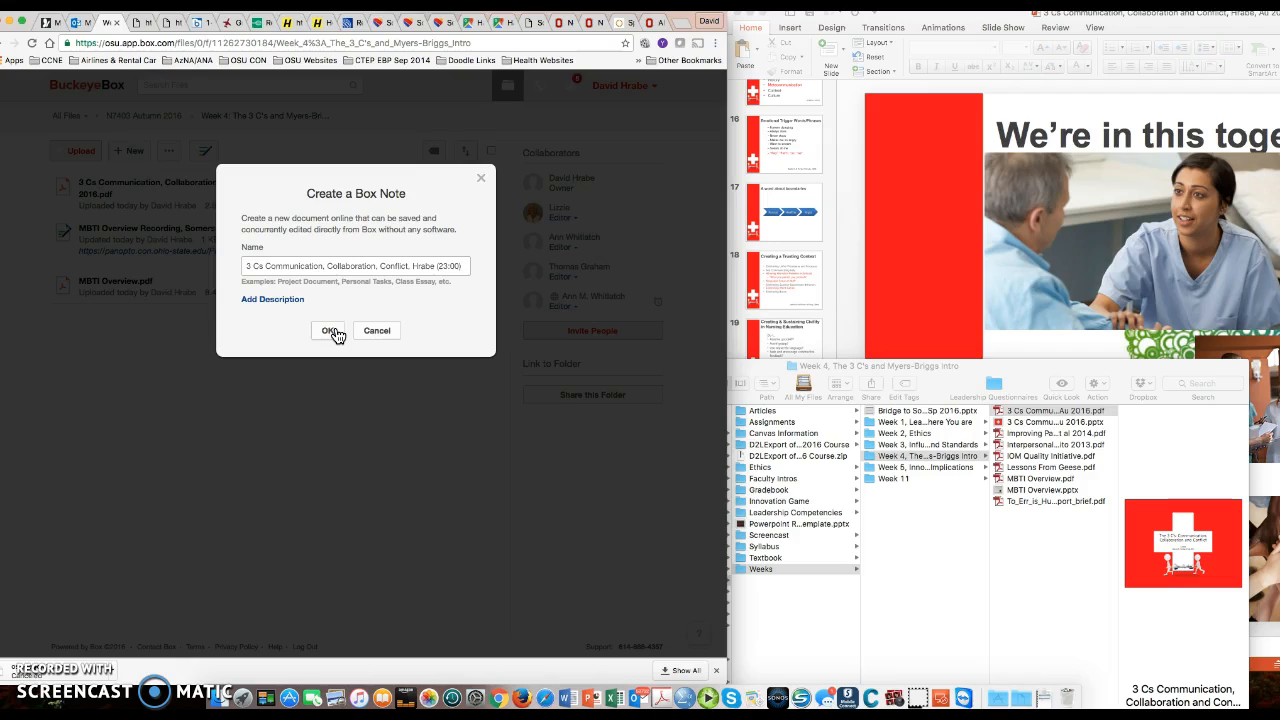
click(272, 300)
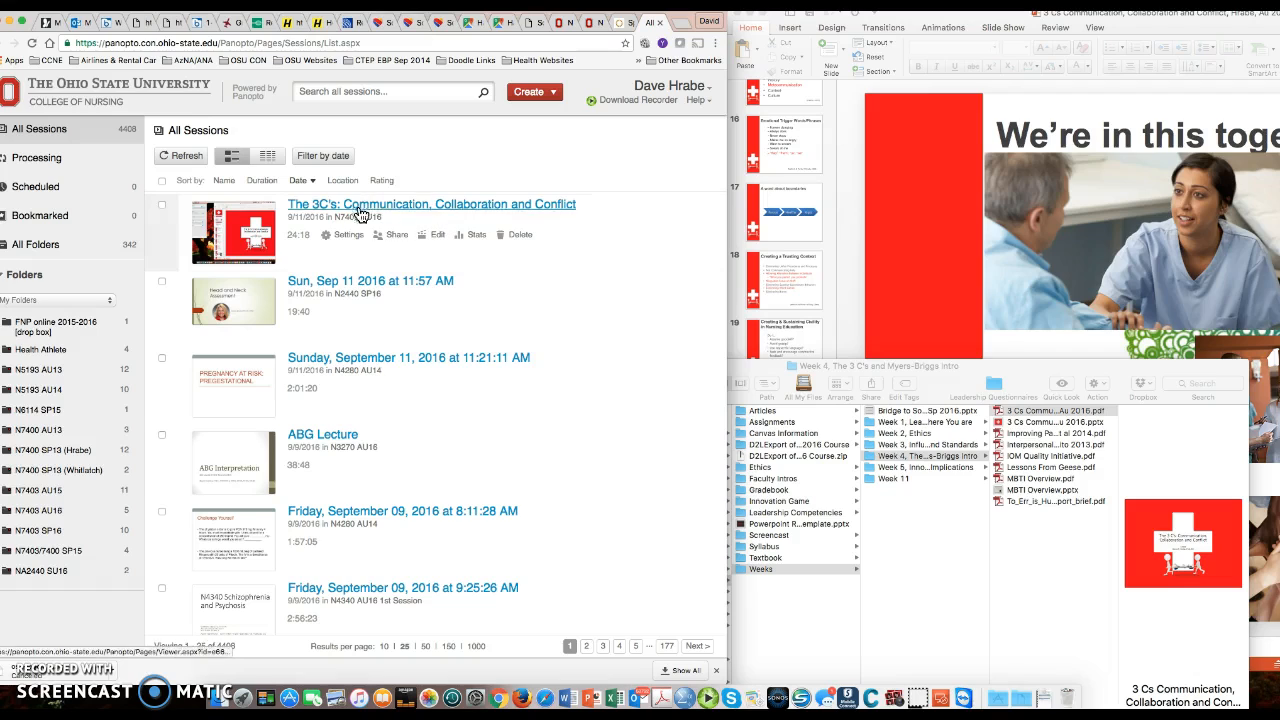
mouse_move(400, 230)
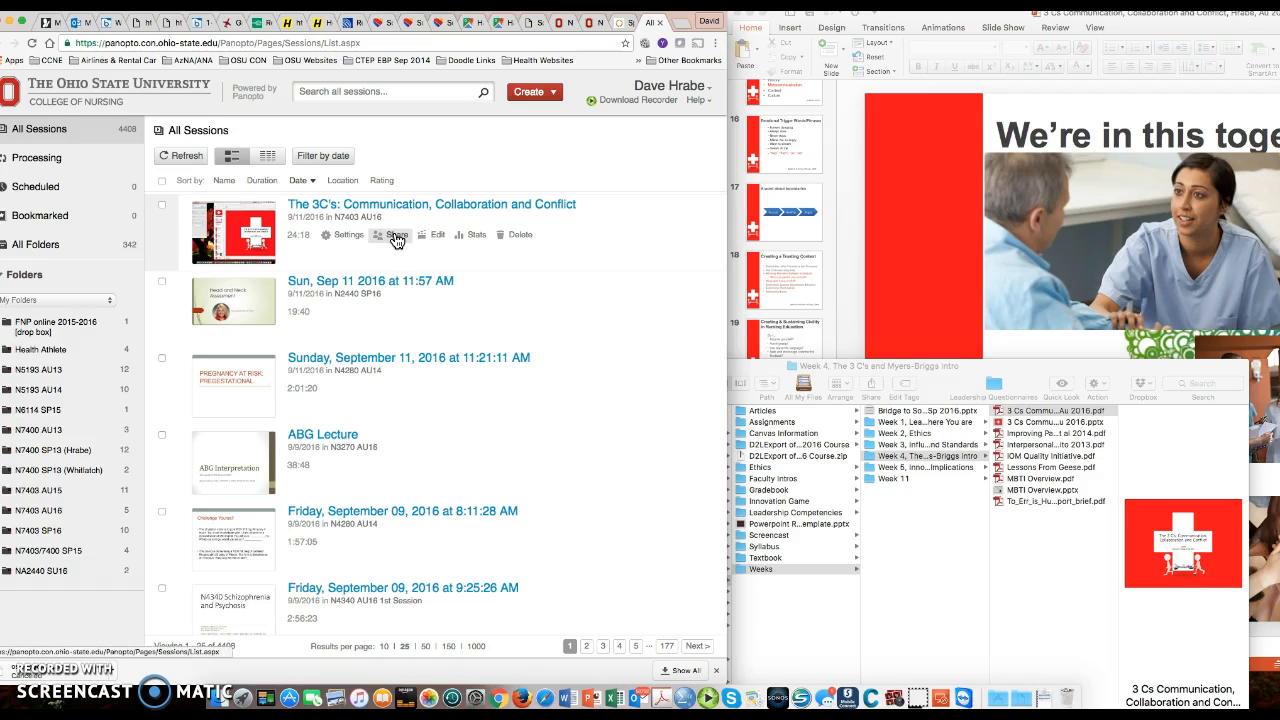
- Copy the public viewer link for The 3C's session from Panopto's share settings
click(396, 234)
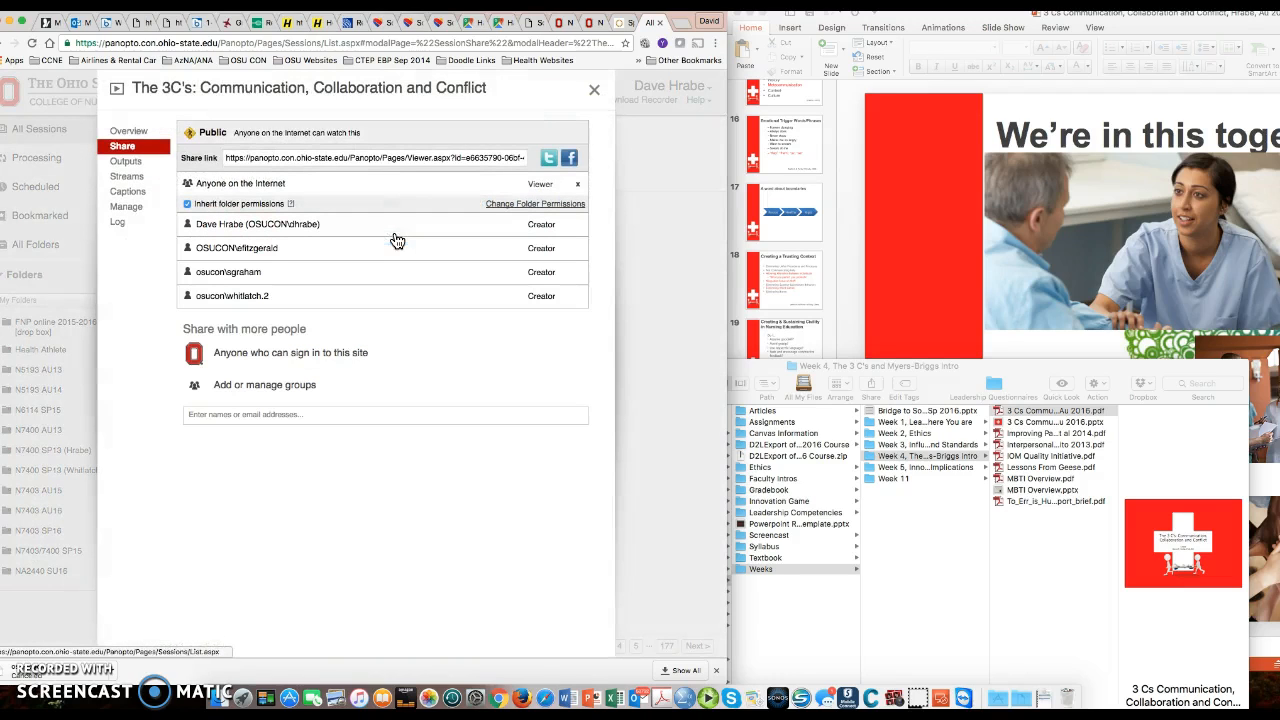
triple_click(370, 158)
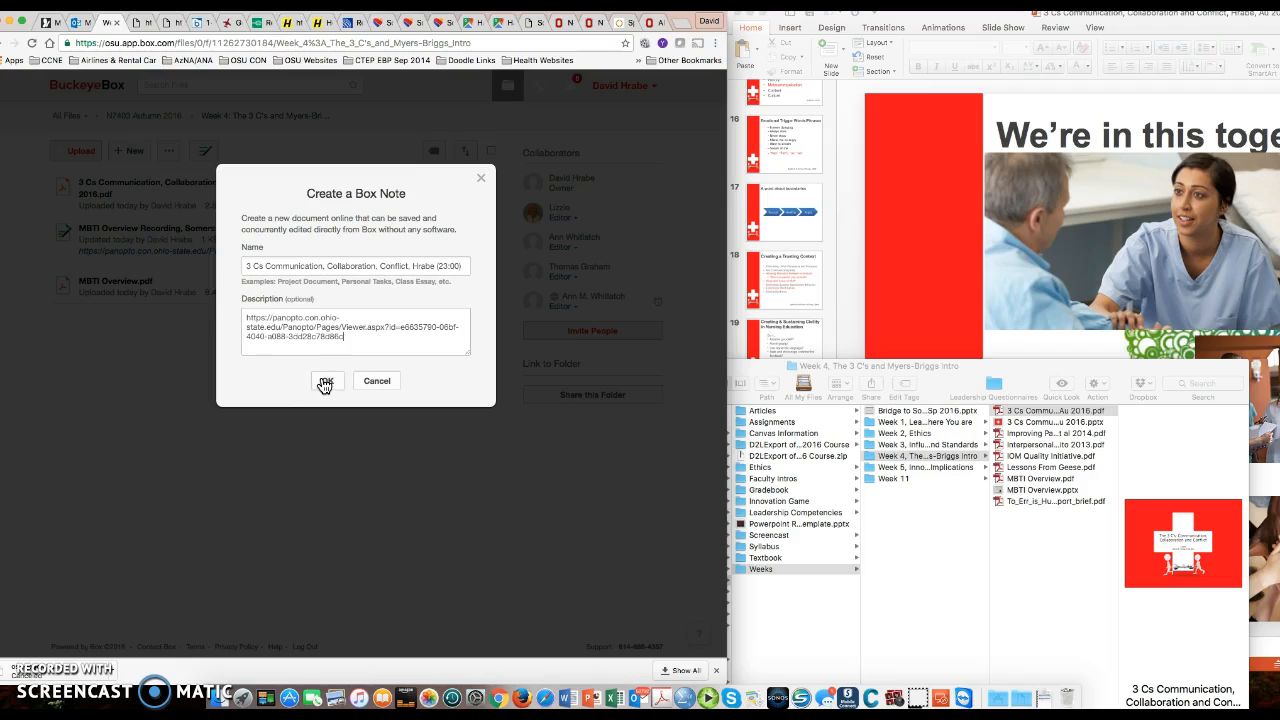
- Create the 3 Cs Box Note with the Panopto link as its description
click(328, 380)
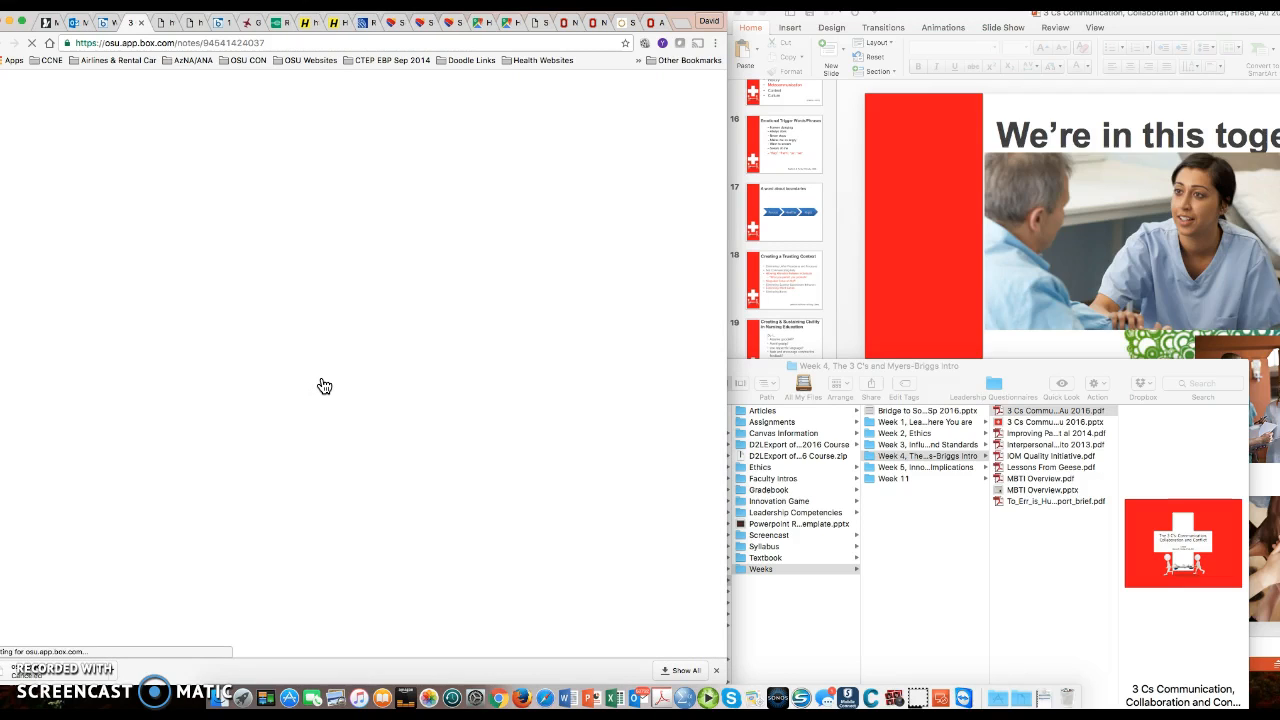